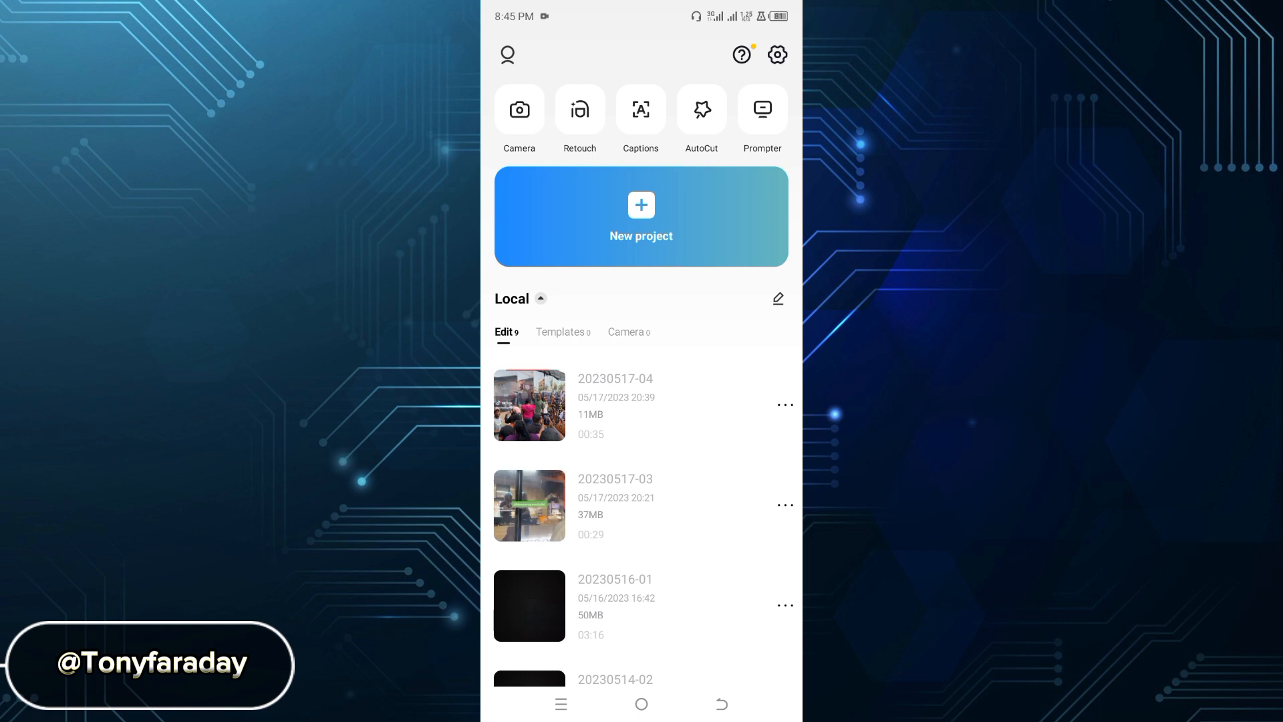
Step: Switch the CapCut home screen to the empty local Templates list
{"action": "left_click", "coordinate": [560, 332]}
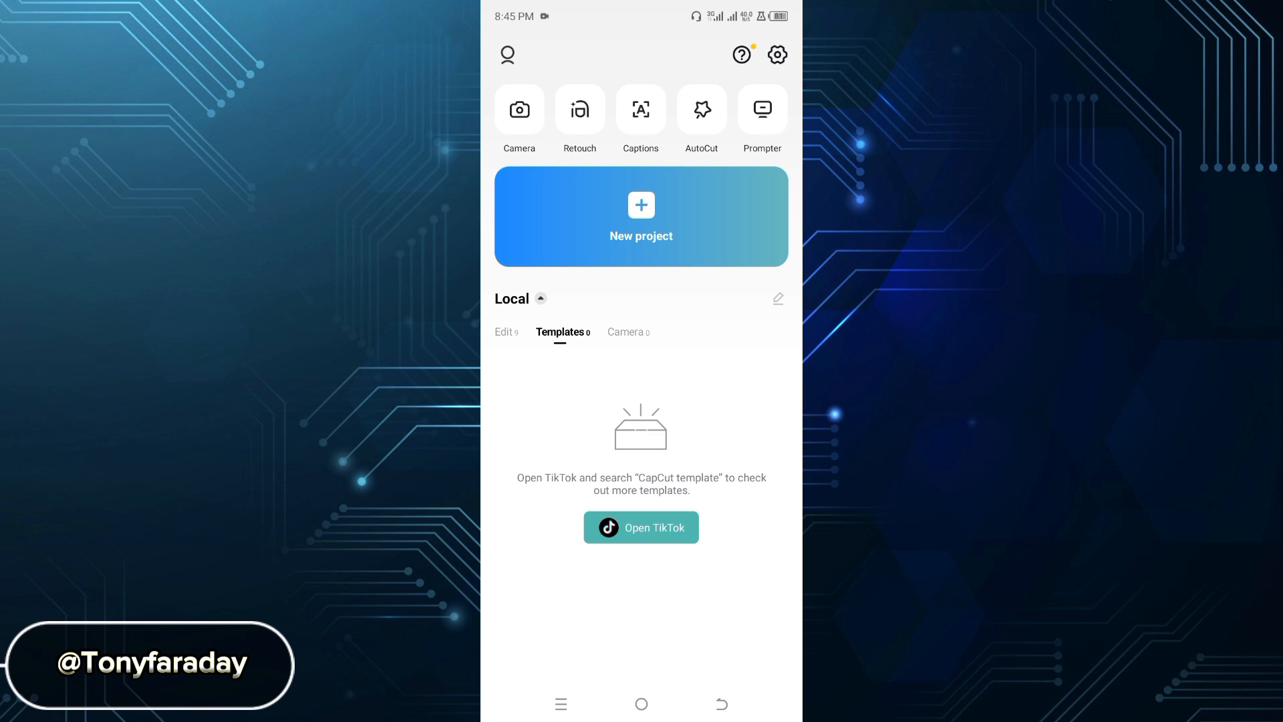
Step: Hand off to TikTok to browse search results for 'CapCut template'
{"action": "left_click", "coordinate": [641, 526]}
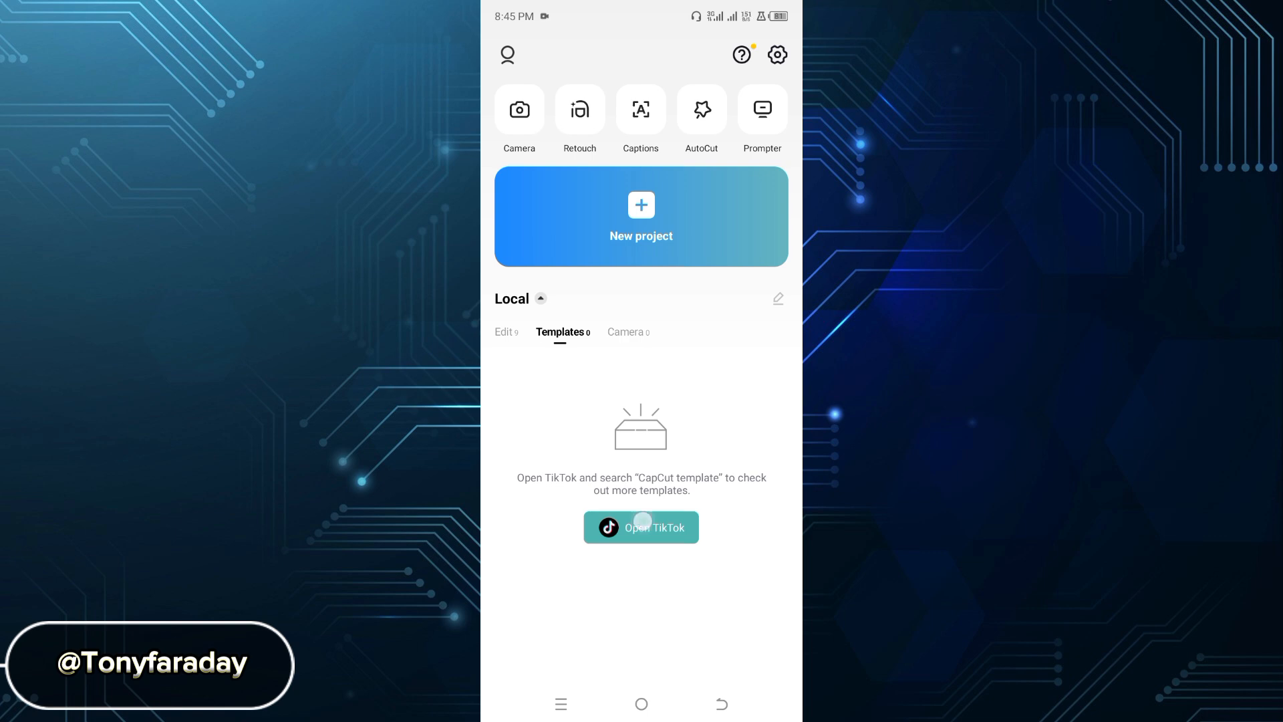
{"action": "left_click", "coordinate": [640, 527]}
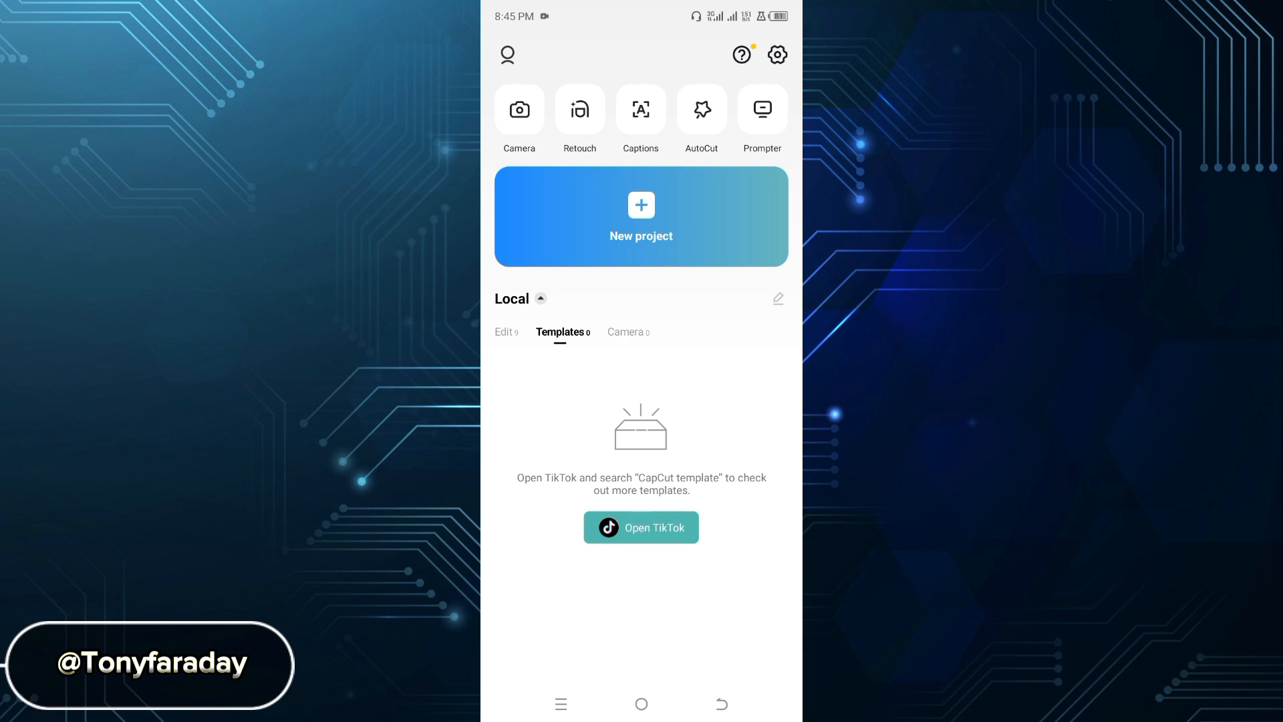
{"action": "left_click", "coordinate": [641, 526]}
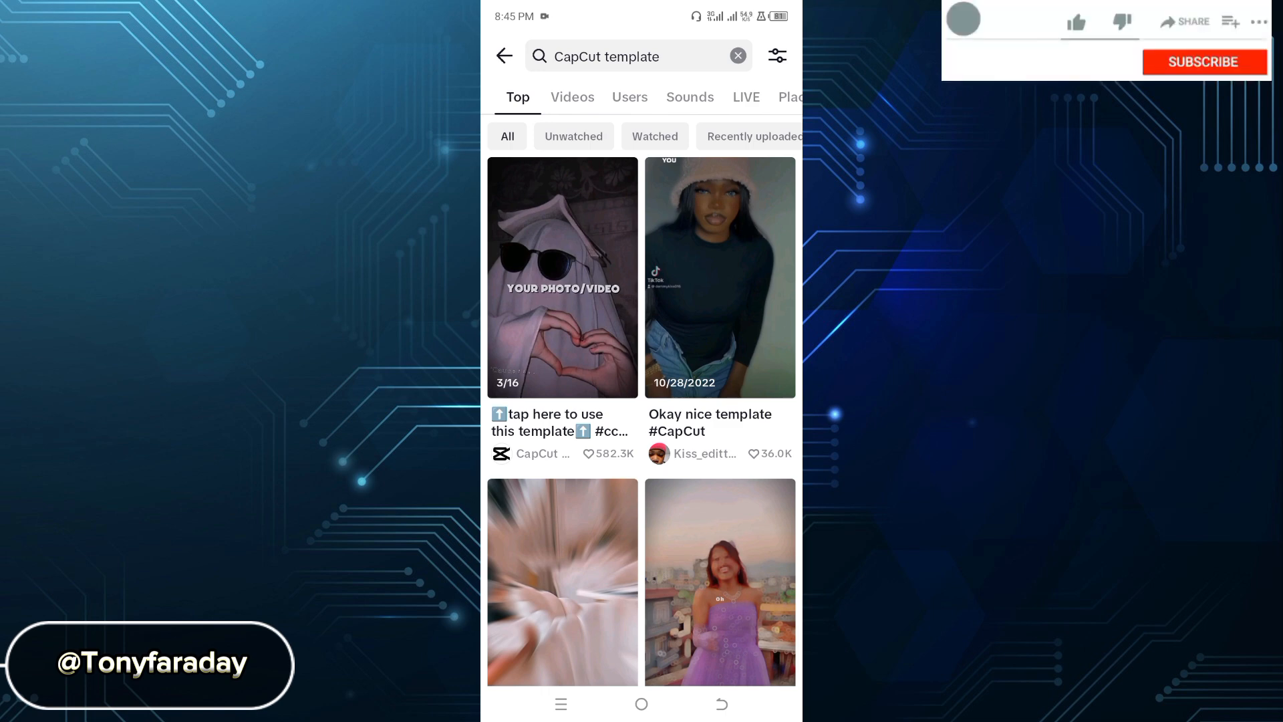
Step: Open a 20-second, two-clip sad ML trend template from the search results for preview
{"action": "left_click", "coordinate": [1076, 21]}
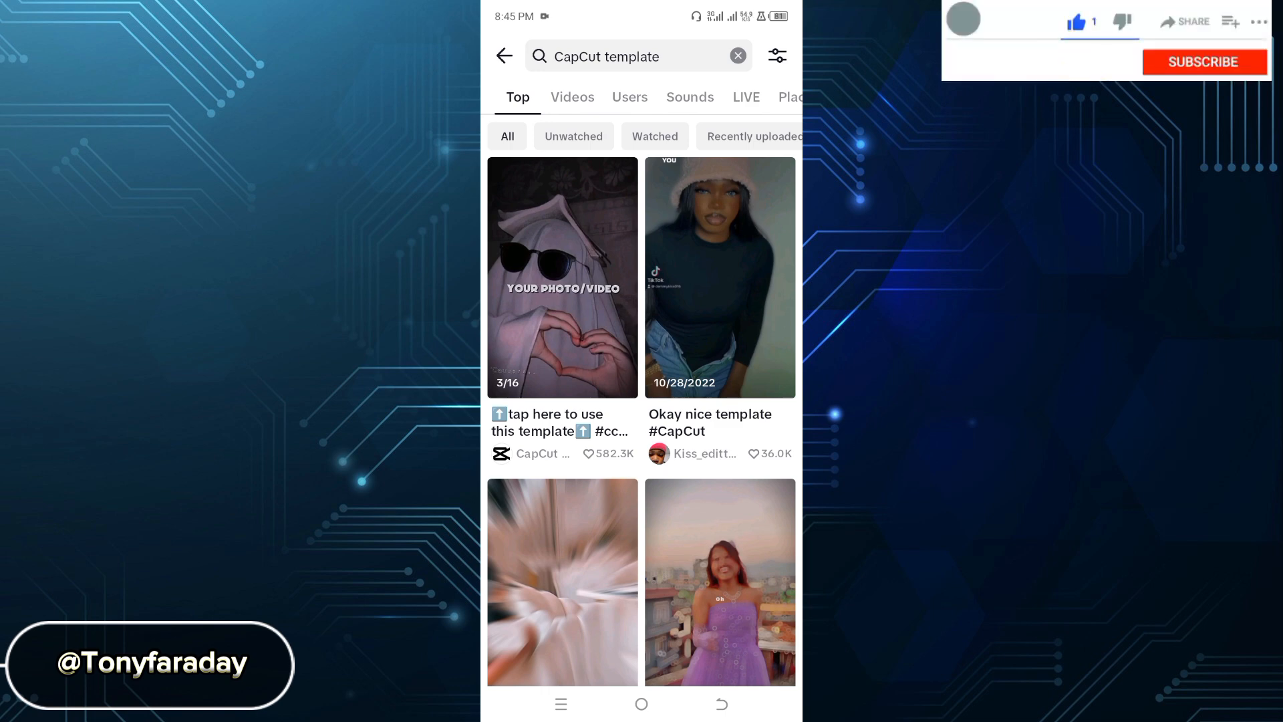
{"action": "left_click", "coordinate": [561, 277]}
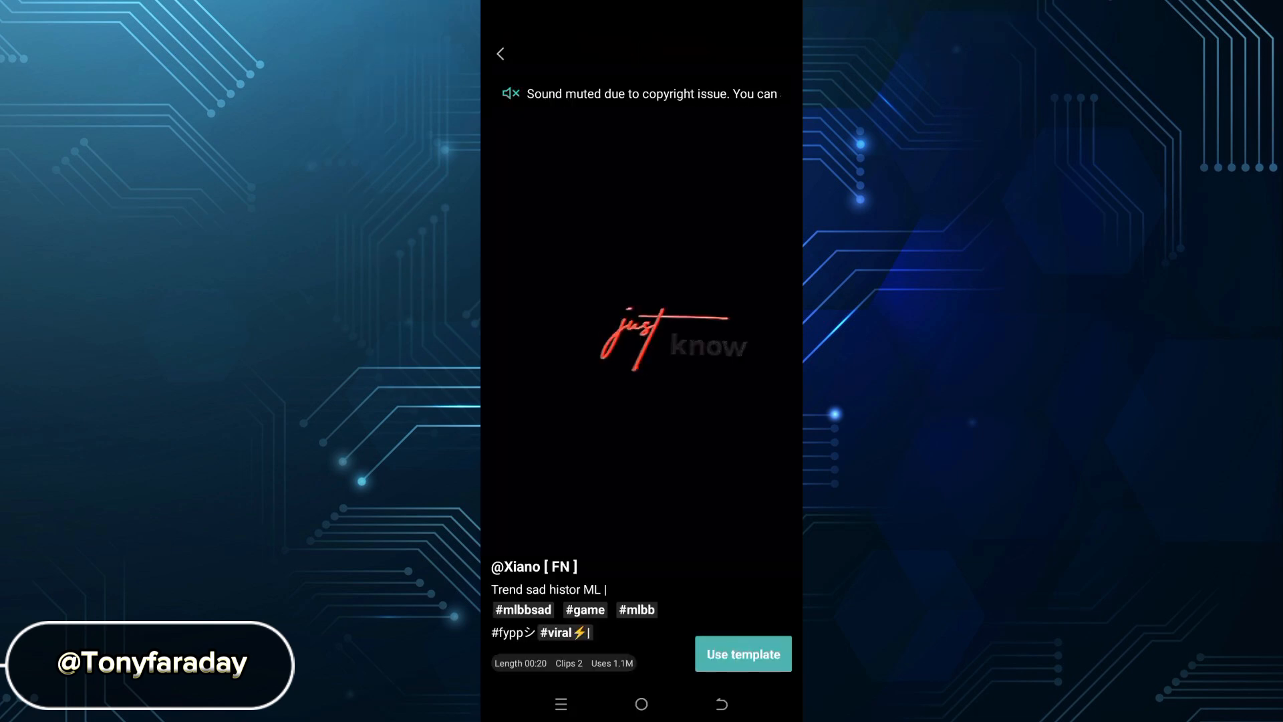
Step: Fill the template with two clips from the album and export the result to device and projects
{"action": "left_click", "coordinate": [742, 654]}
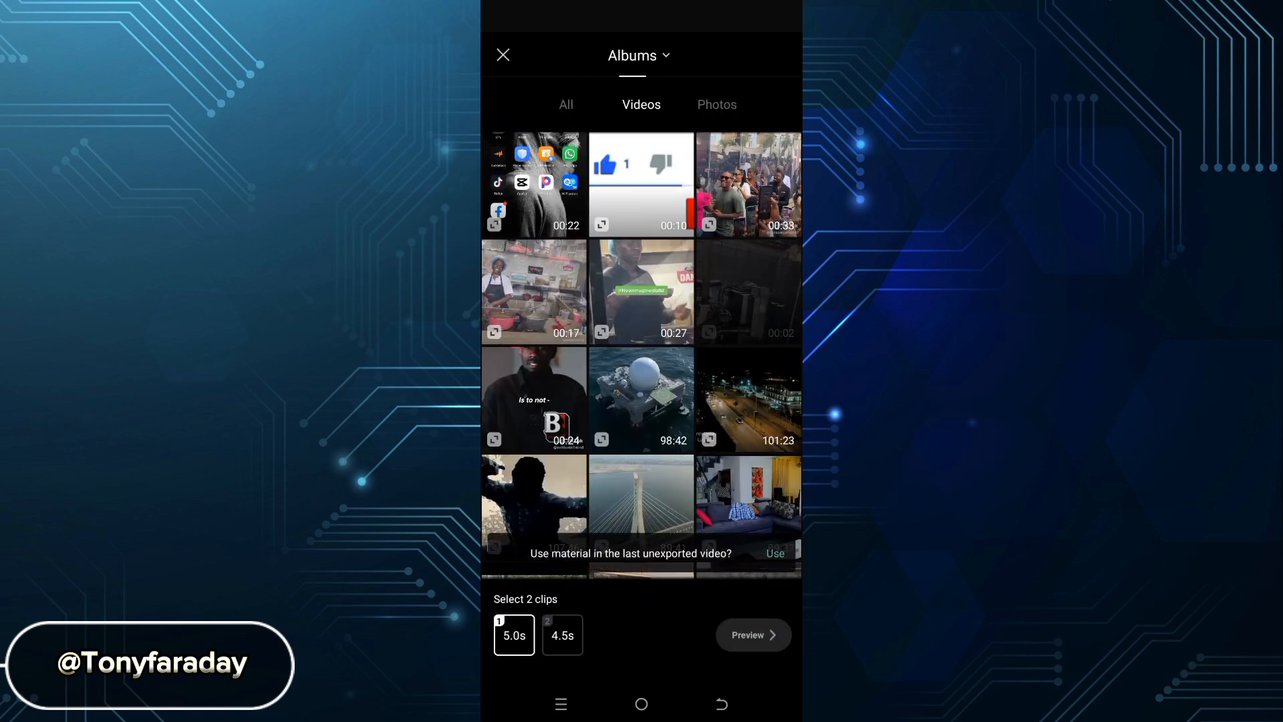
{"action": "scroll", "scroll_direction": "down", "scroll_amount": 3}
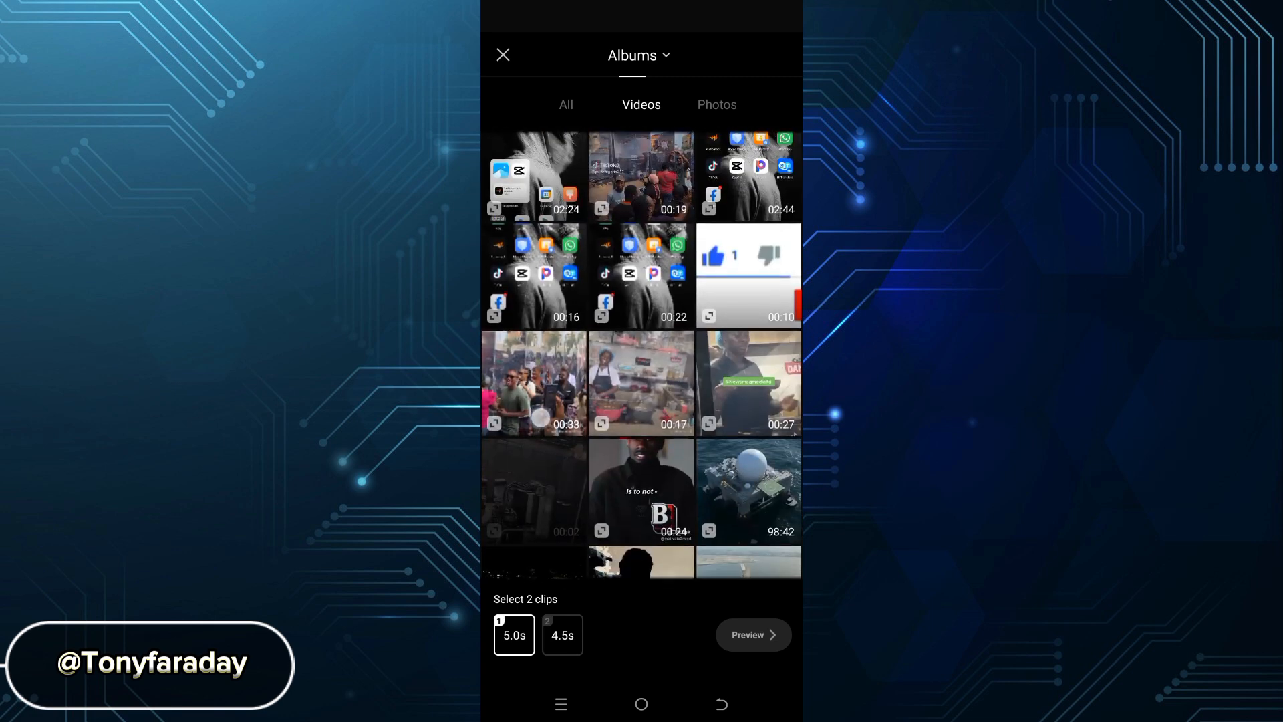
{"action": "left_click", "coordinate": [752, 634]}
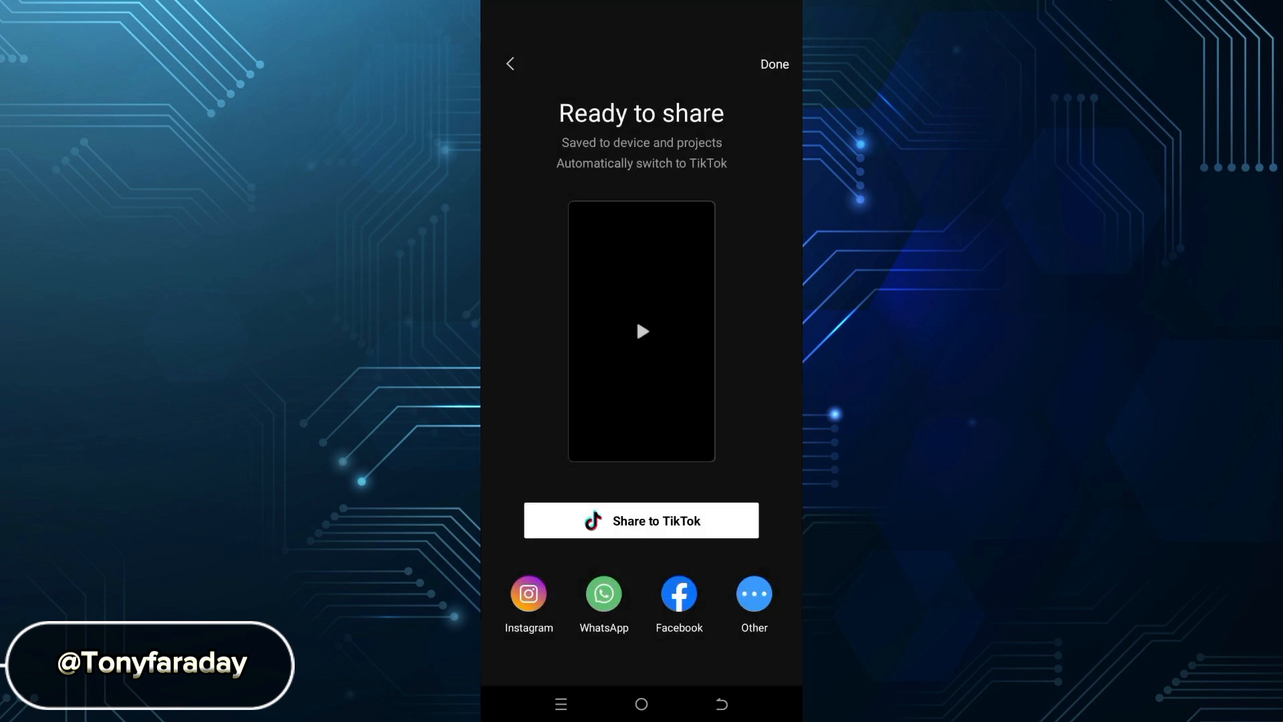
Step: Share the exported video to TikTok's editing screen
{"action": "left_click", "coordinate": [773, 64]}
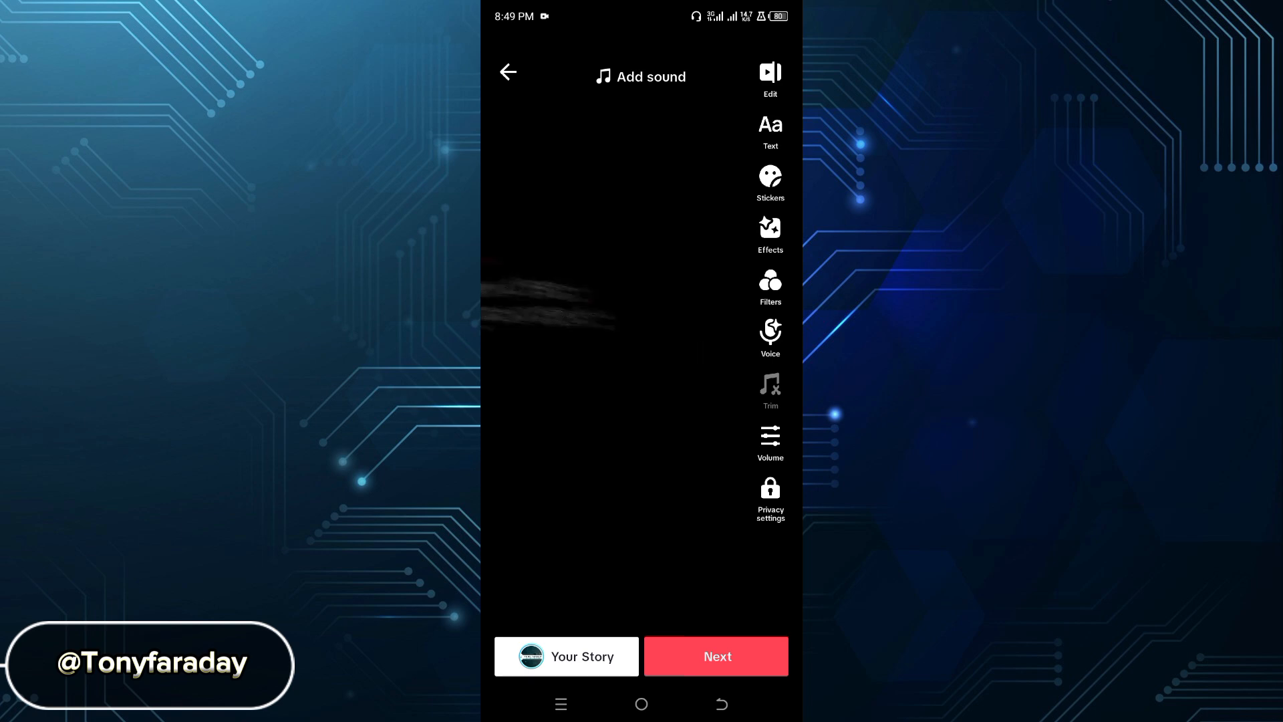
Step: Advance to TikTok's Post screen showing the video with a #CapCut caption
{"action": "left_click", "coordinate": [716, 655]}
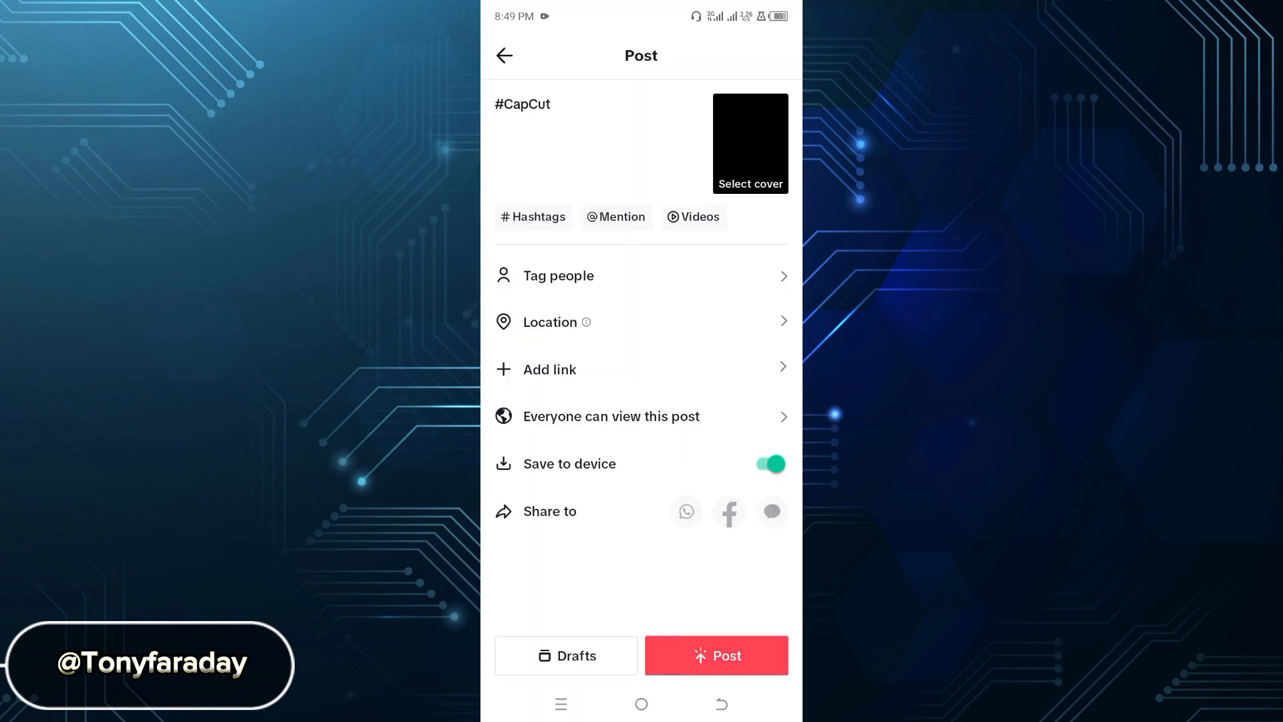
{"action": "left_click", "coordinate": [550, 323]}
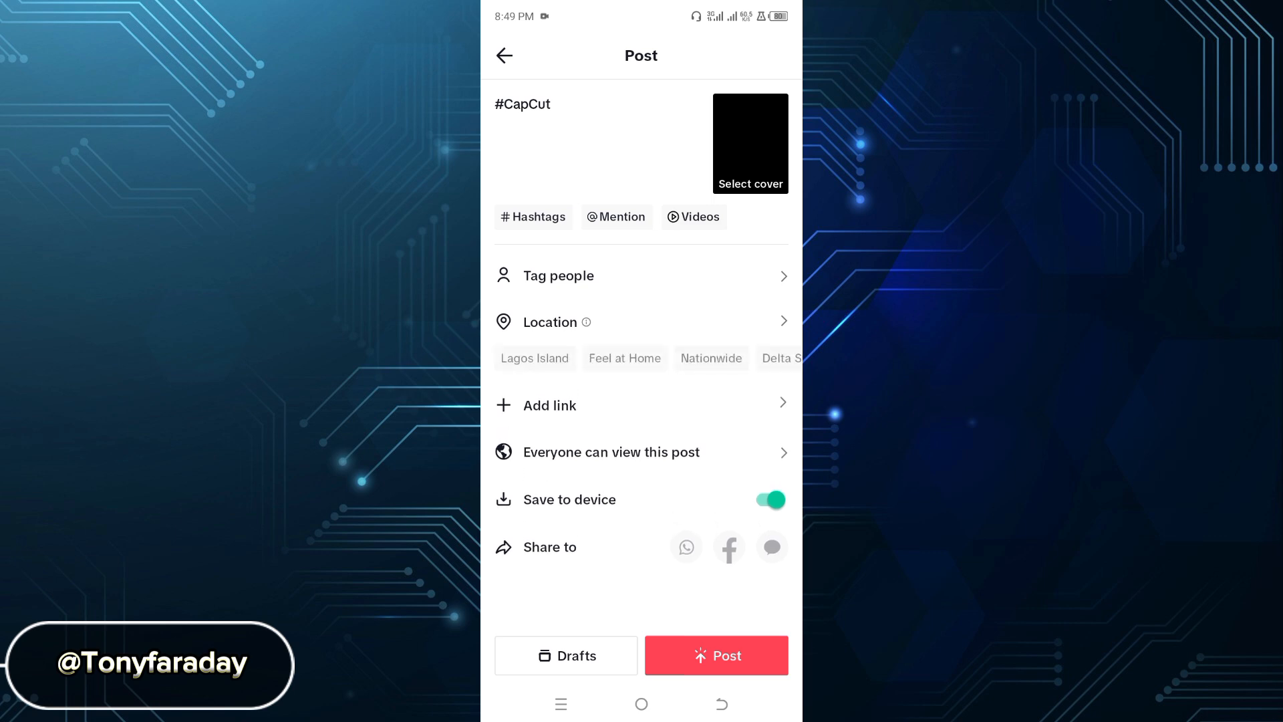